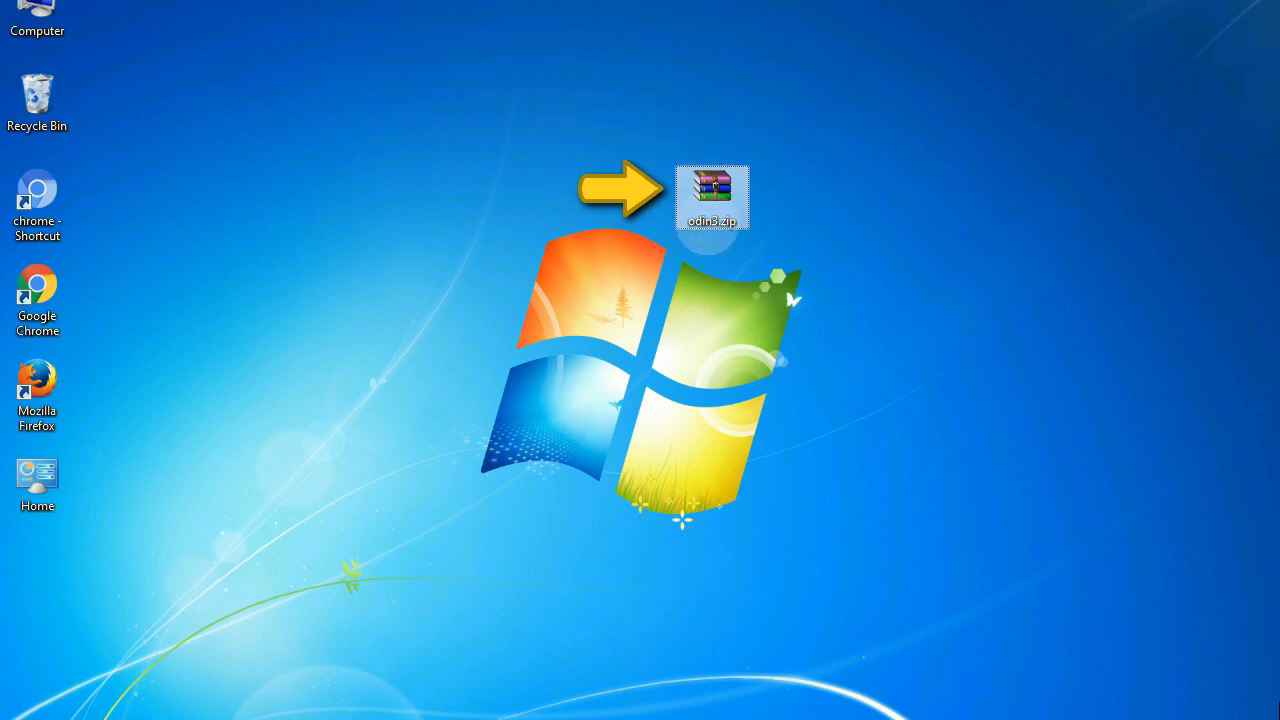
{"action": "mouse_move", "coordinate": [712, 195]}
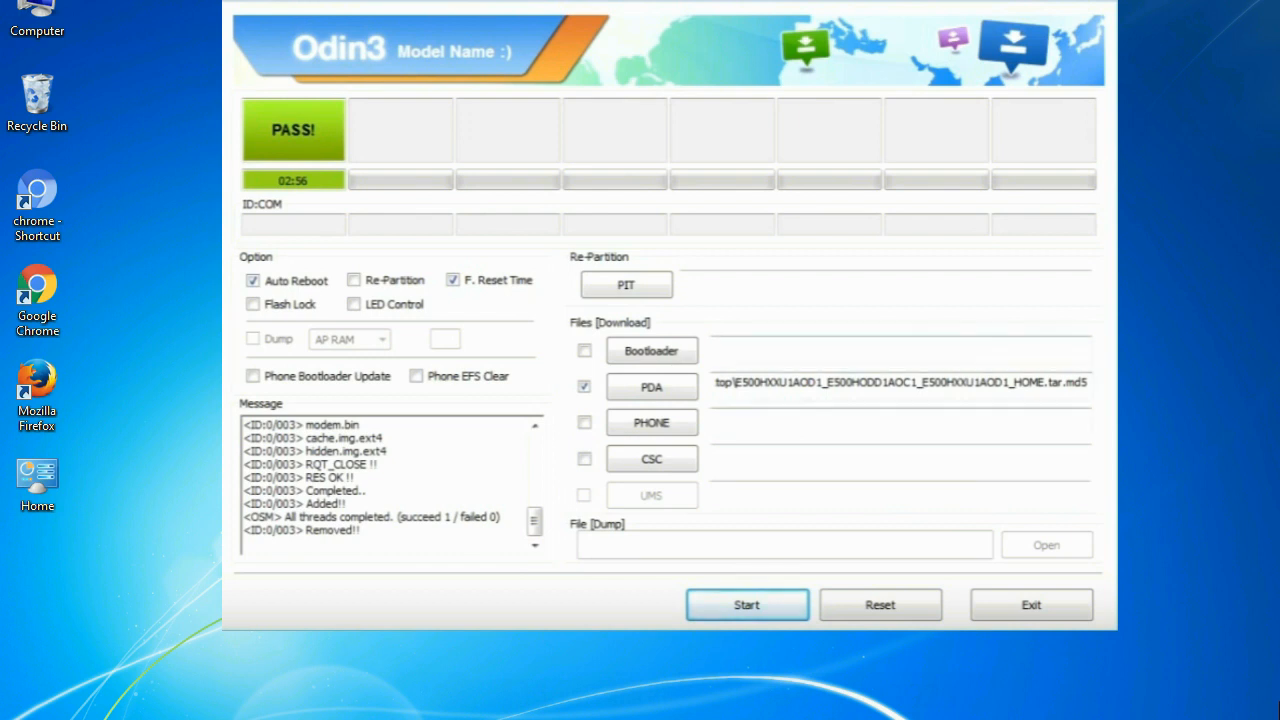
Step: Close the Odin3 window after the PASS log, leaving the Odin_v3.09 archive on the desktop
{"action": "left_click", "coordinate": [1030, 604]}
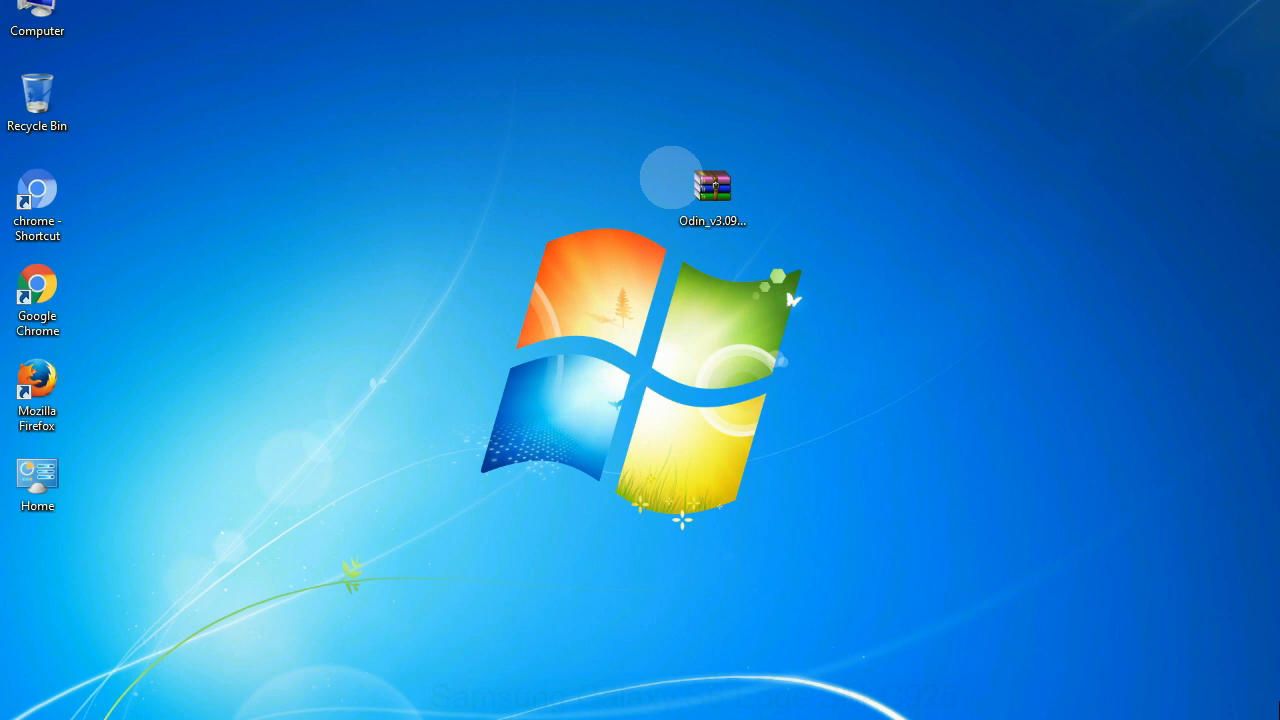
Step: Extract the Odin_v3.09 archive onto the desktop with Extract Here
{"action": "left_click", "coordinate": [712, 188]}
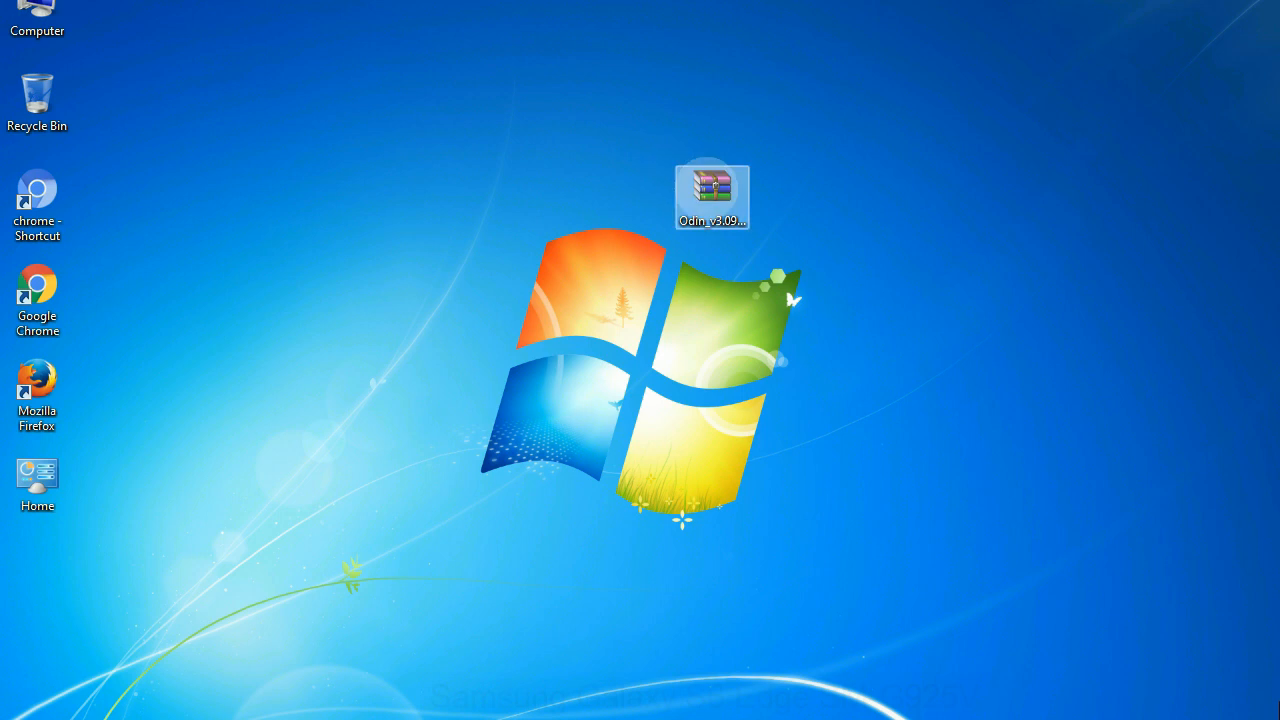
{"action": "right_click", "coordinate": [712, 195]}
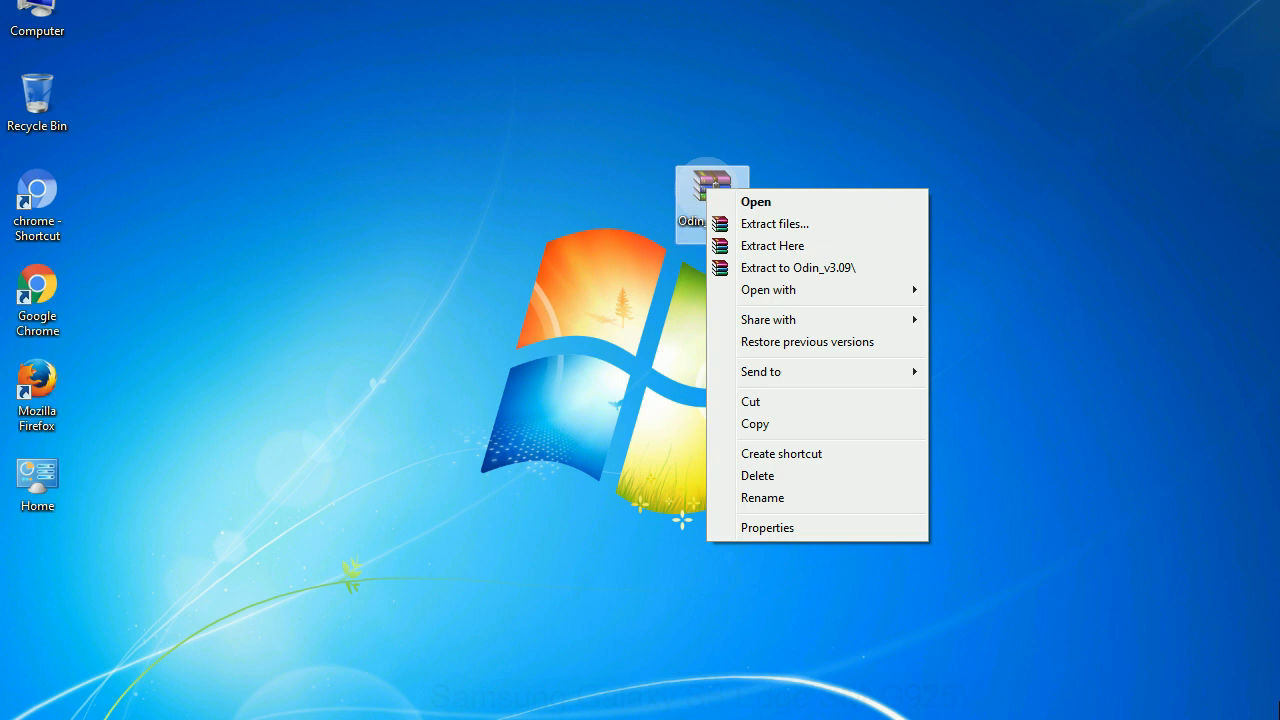
{"action": "mouse_move", "coordinate": [773, 245]}
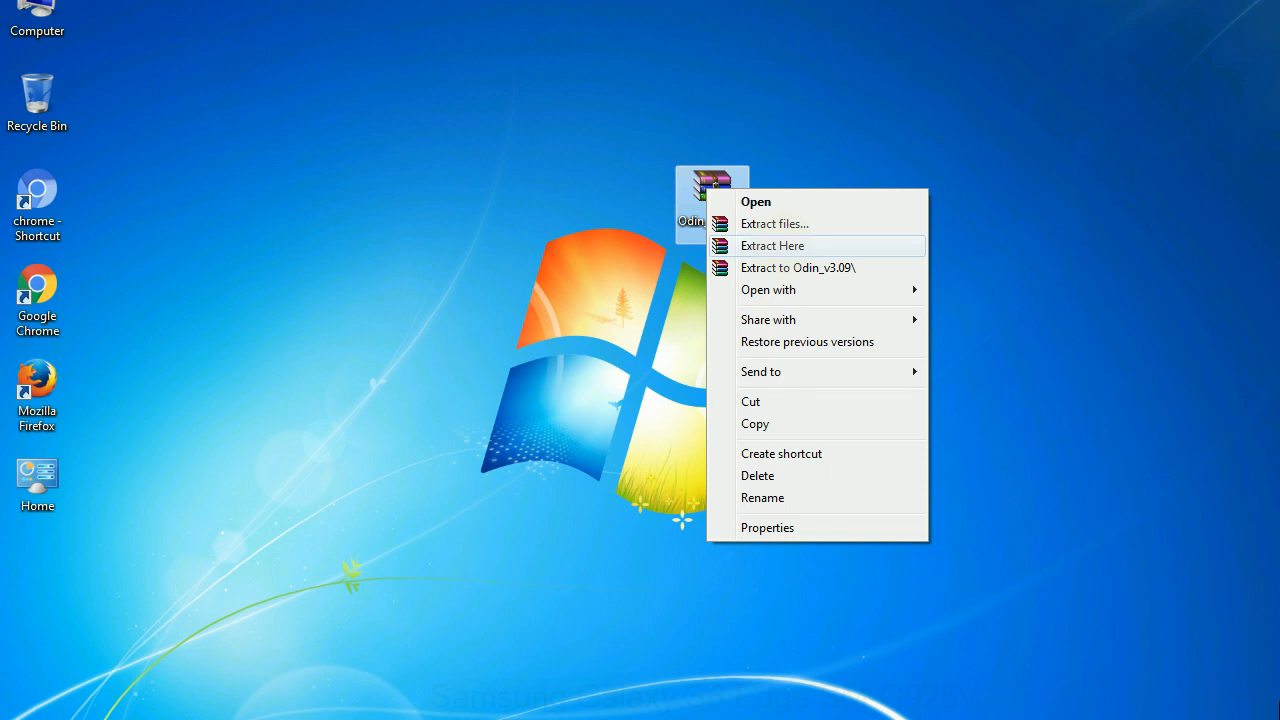
{"action": "left_click", "coordinate": [773, 245]}
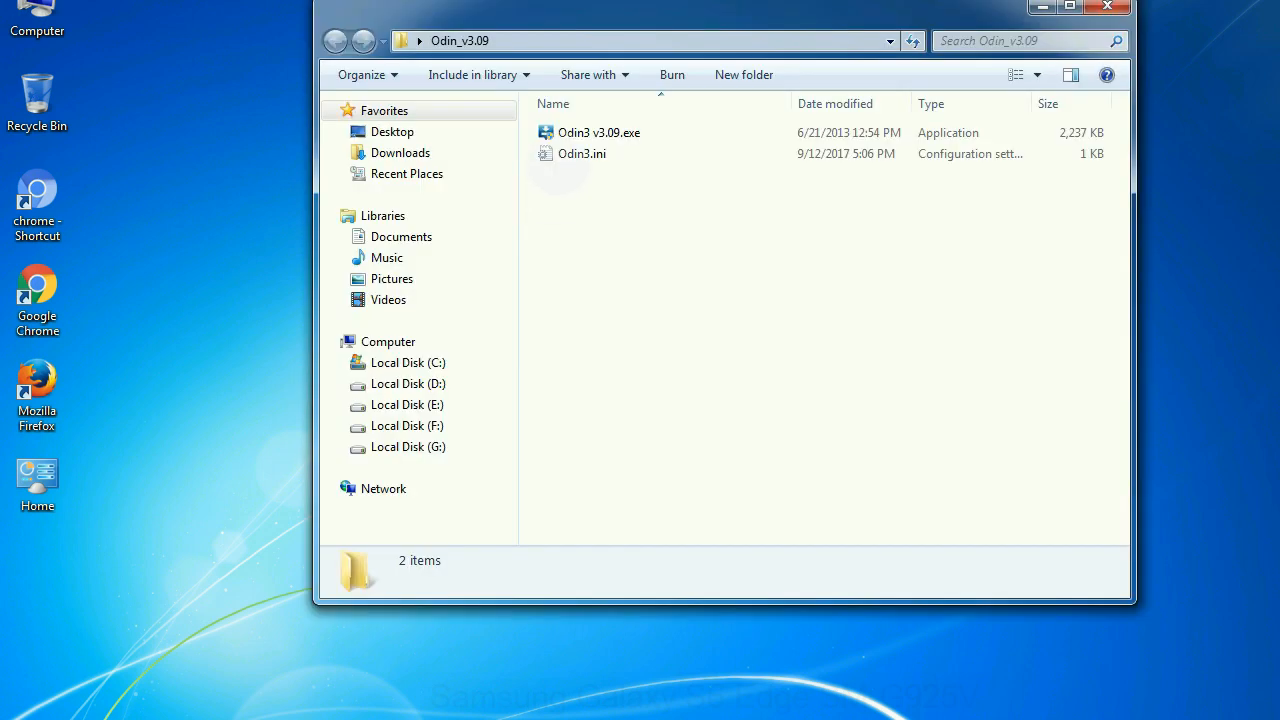
Step: Launch Odin3 v3.09.exe from the extracted Odin_v3.09 folder
{"action": "right_click", "coordinate": [599, 132]}
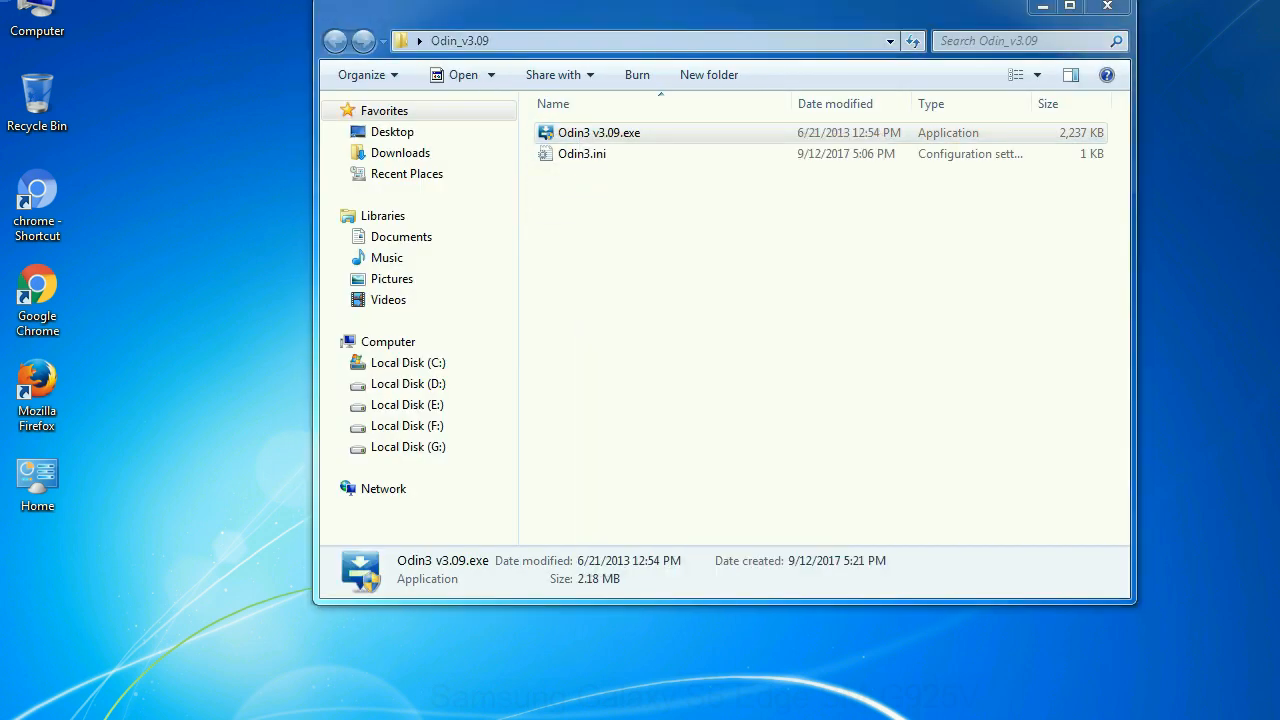
{"action": "double_click", "coordinate": [599, 132]}
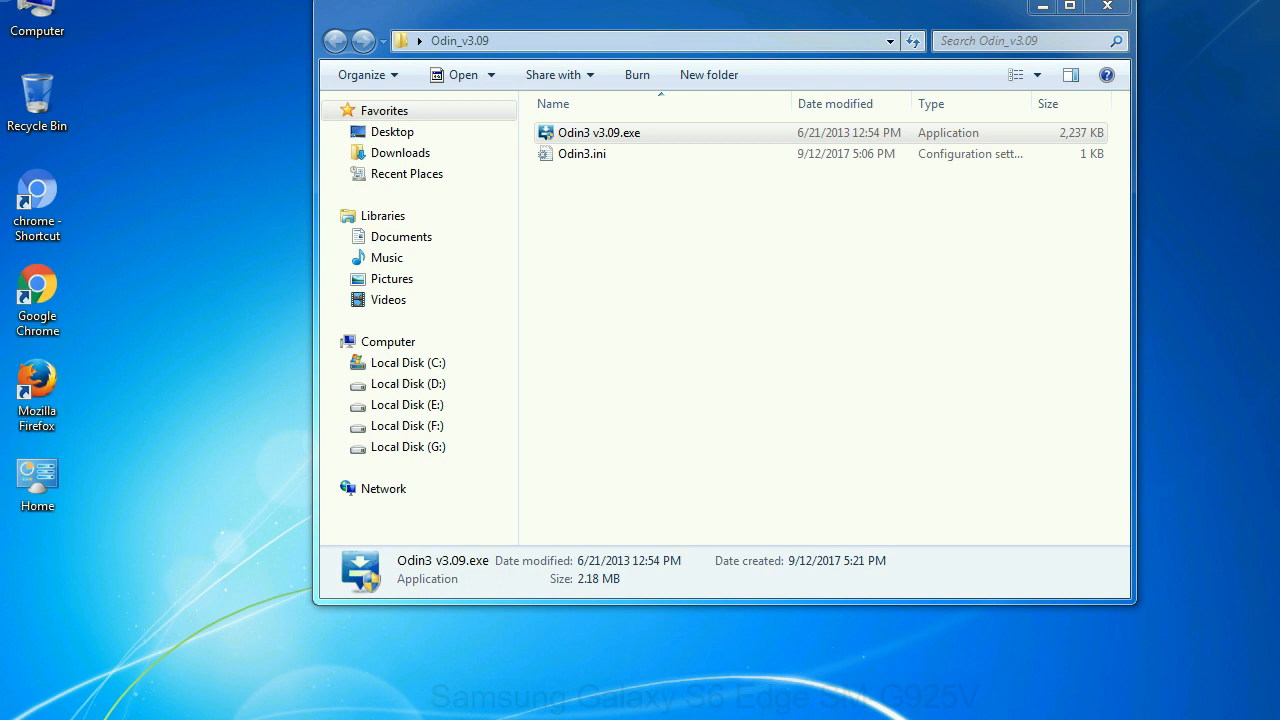
Step: Launch Odin3 v3.09.exe from the Odin_v3.09 folder
{"action": "double_click", "coordinate": [598, 132]}
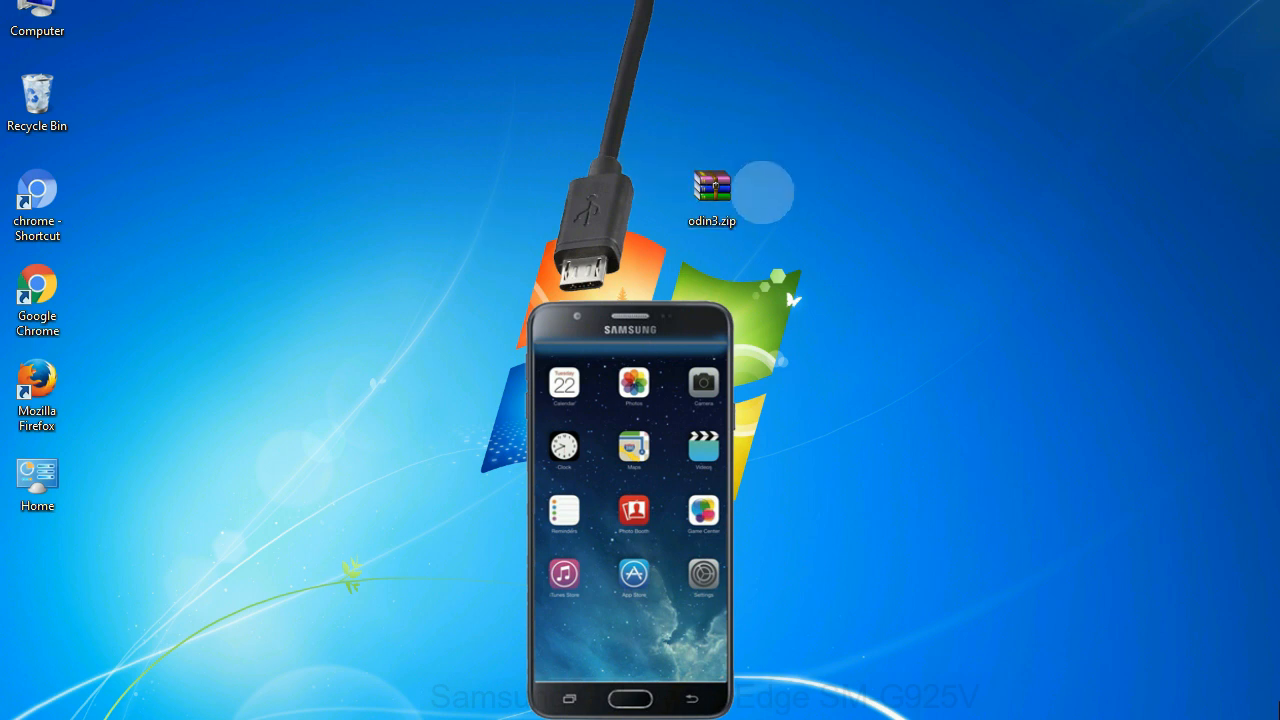
Step: Connect the Samsung phone to the PC via its USB cable
{"action": "double_click", "coordinate": [712, 190]}
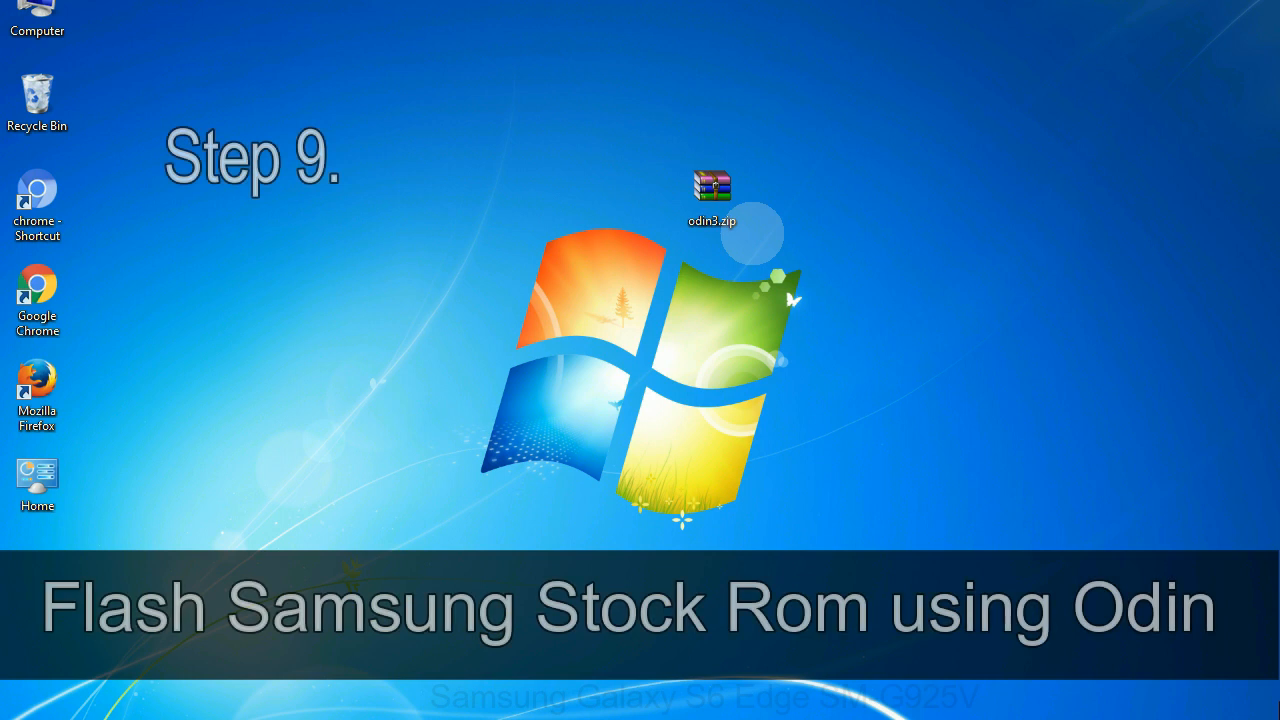
Step: Browse to the Desktop from Odin3's PDA button to pick HOME.tar.md5
{"action": "left_click", "coordinate": [713, 190]}
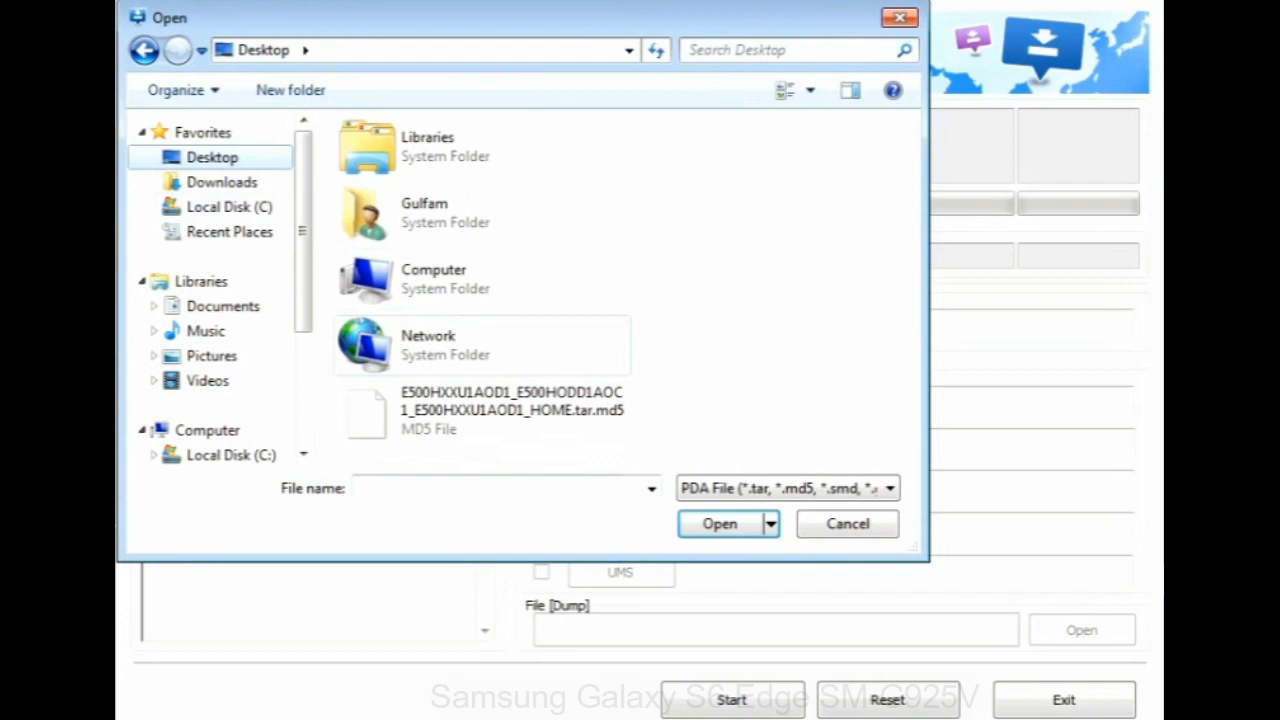
{"action": "left_click", "coordinate": [720, 523]}
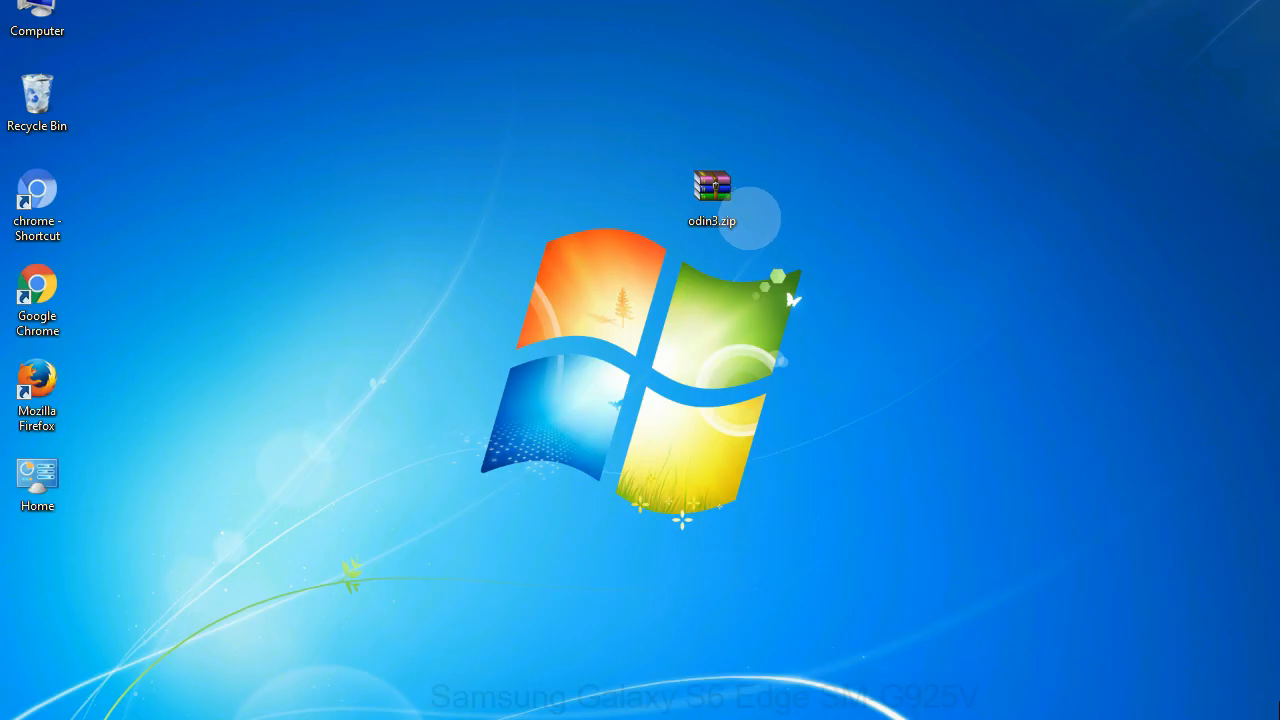
{"action": "left_click", "coordinate": [711, 195]}
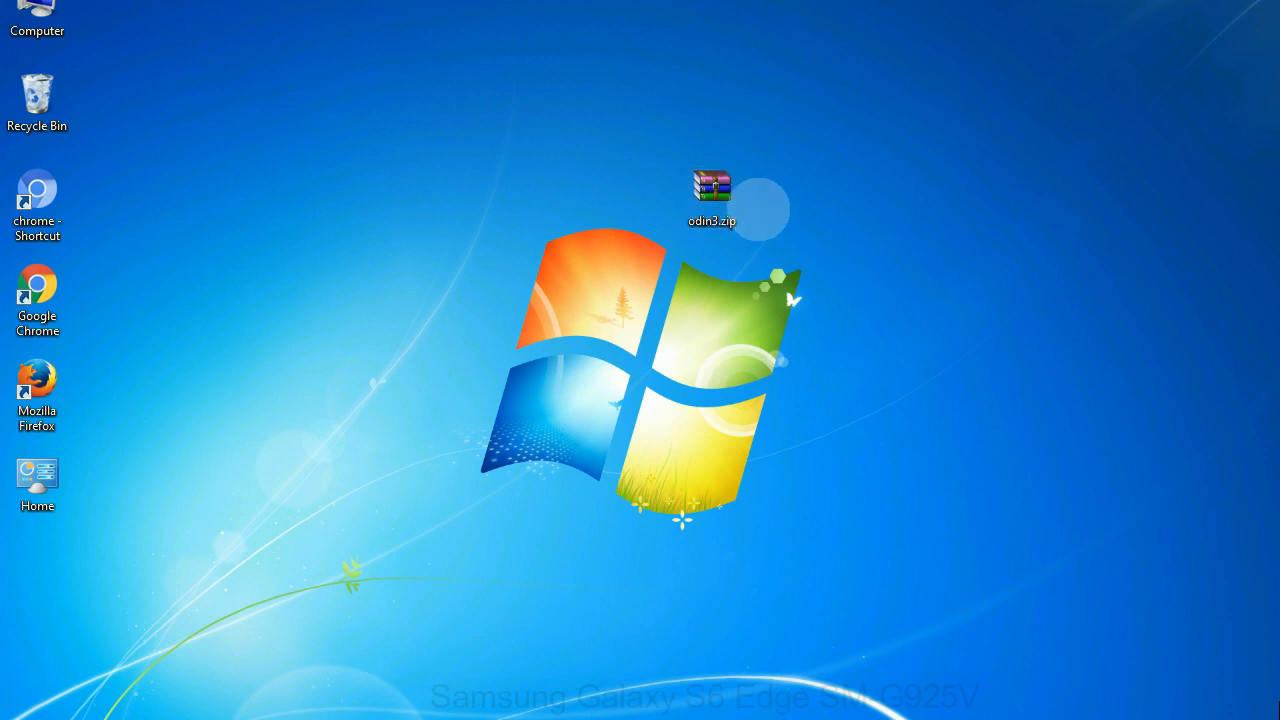
{"action": "left_click", "coordinate": [711, 195]}
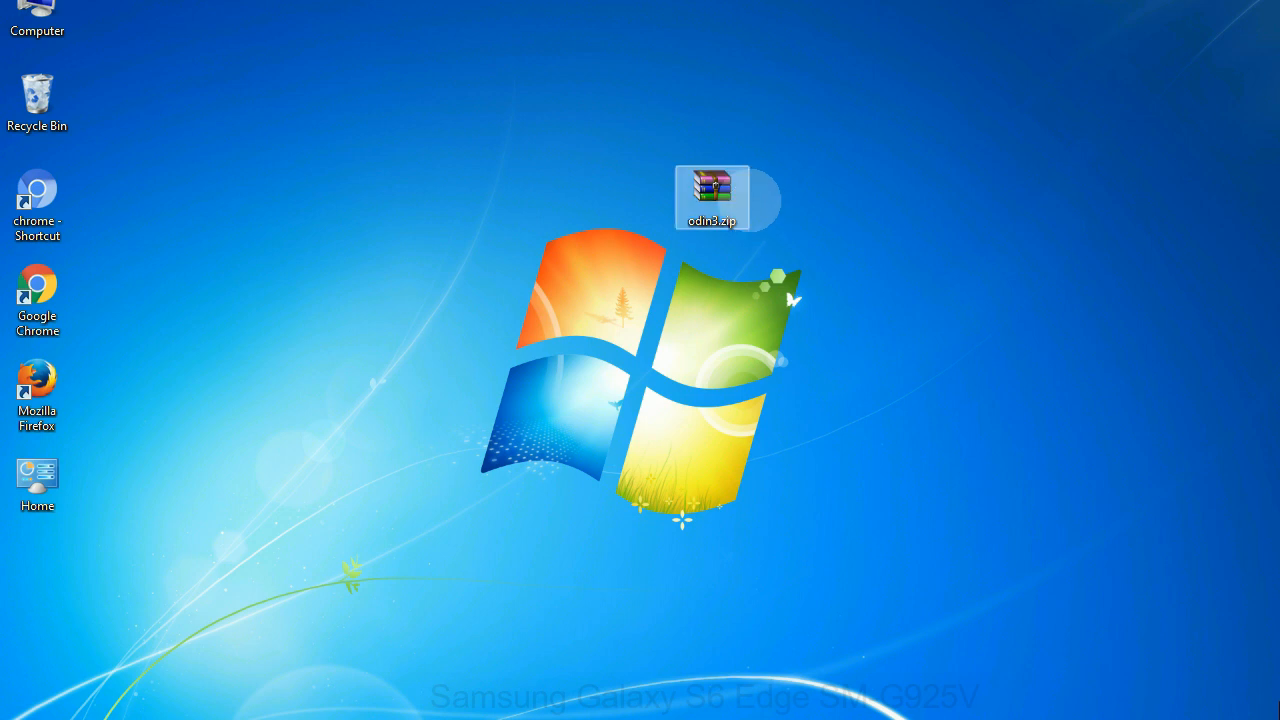